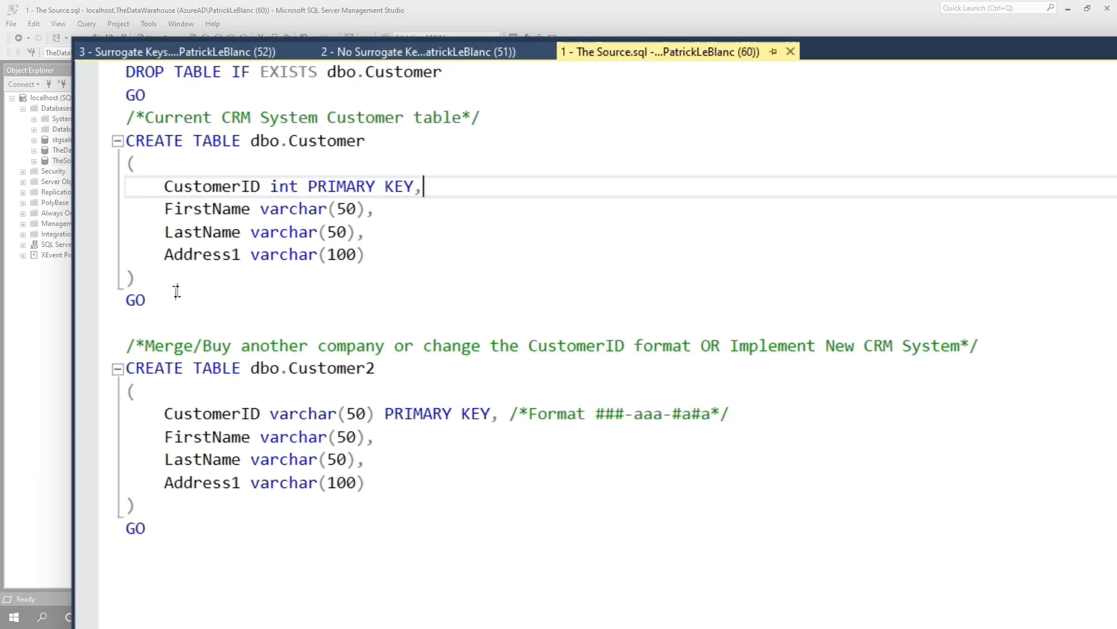
{"action": "mouse_move", "coordinate": [183, 186]}
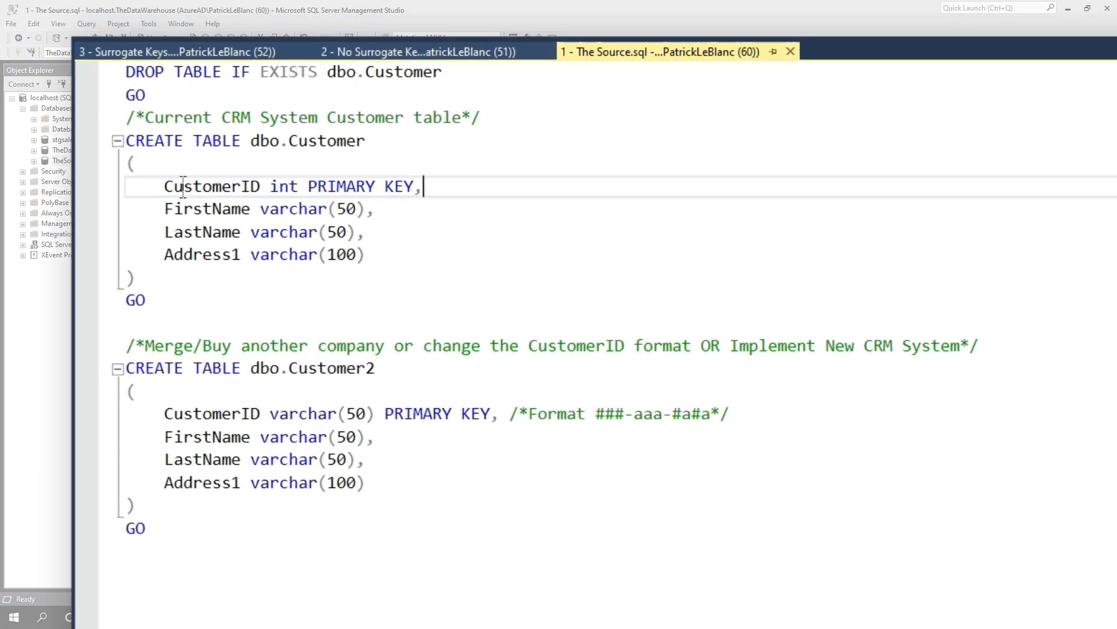
Step: Highlight the CustomerID int primary key line and the comment about 100K customers
{"action": "triple_click", "coordinate": [215, 187]}
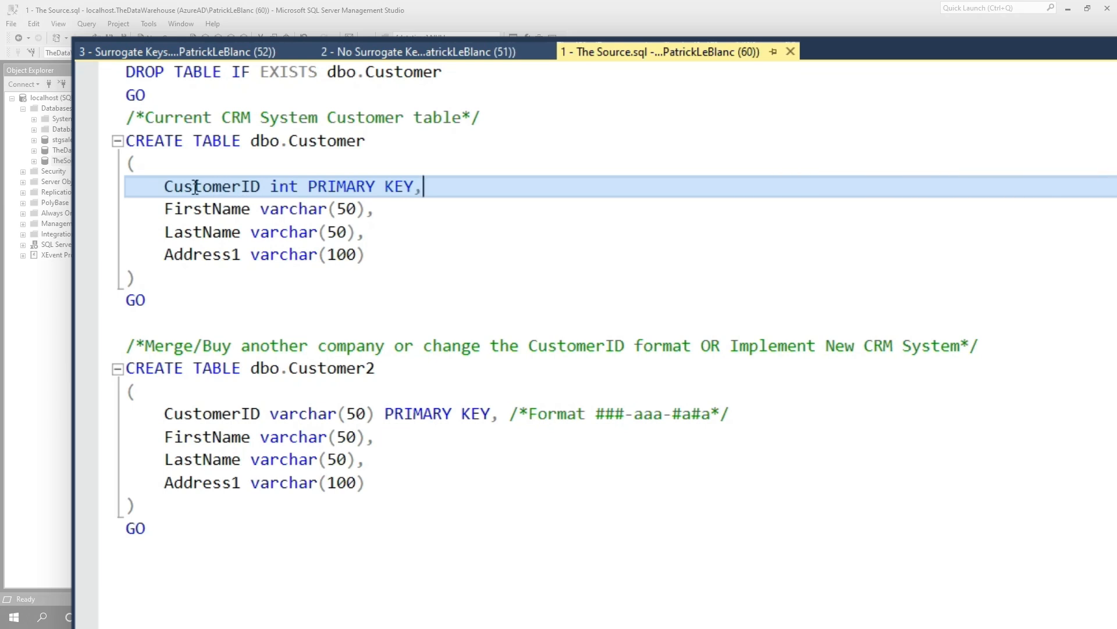
{"action": "double_click", "coordinate": [212, 186]}
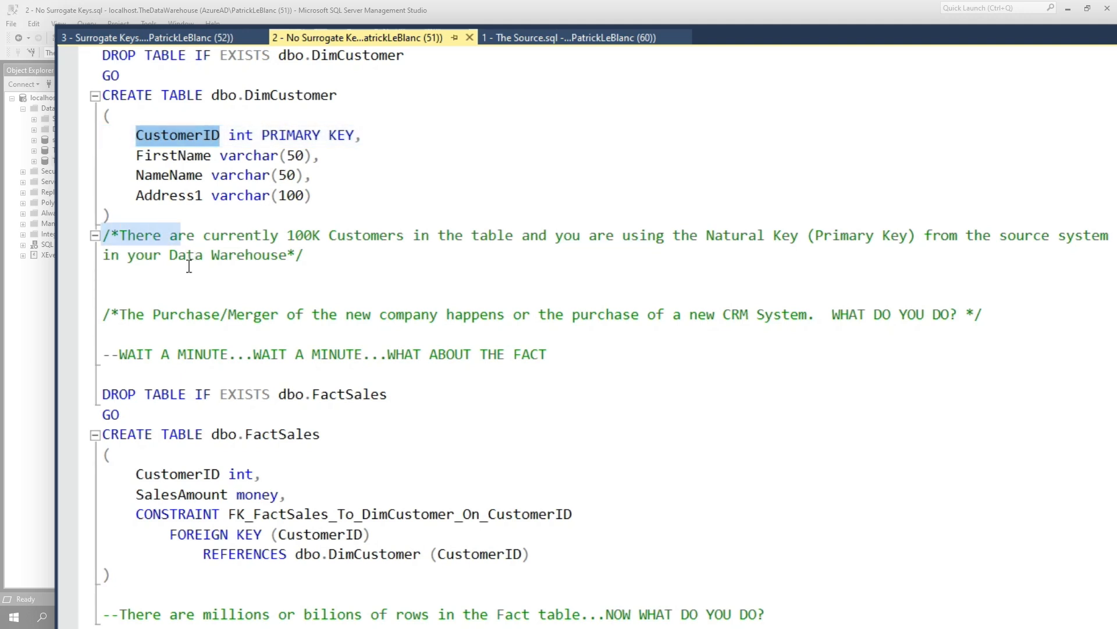
{"action": "left_click_drag", "start_coordinate": [101, 235], "coordinate": [304, 255]}
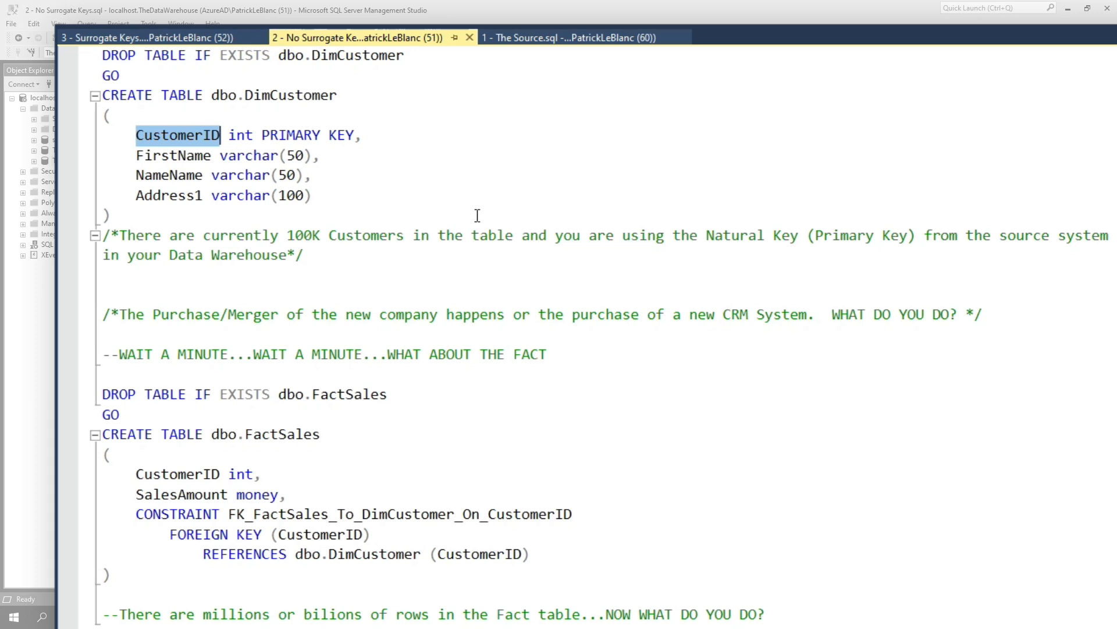
Step: Highlight the purchase/merger comment and the FactSales definition with its CustomerID column
{"action": "scroll", "scroll_direction": "down", "scroll_amount": 3}
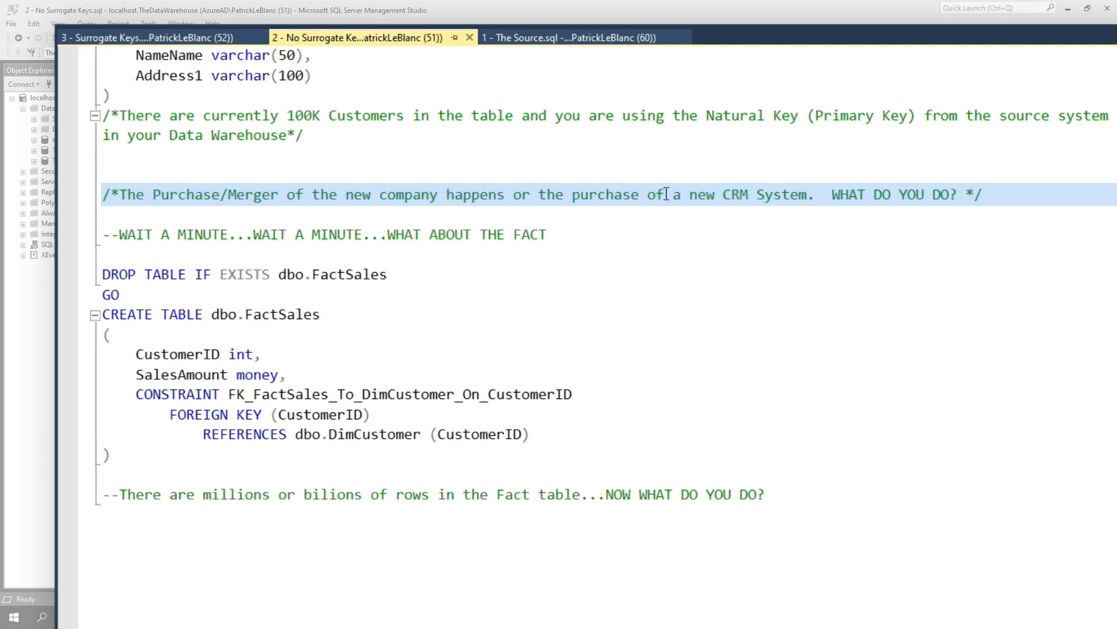
{"action": "left_click", "coordinate": [666, 194]}
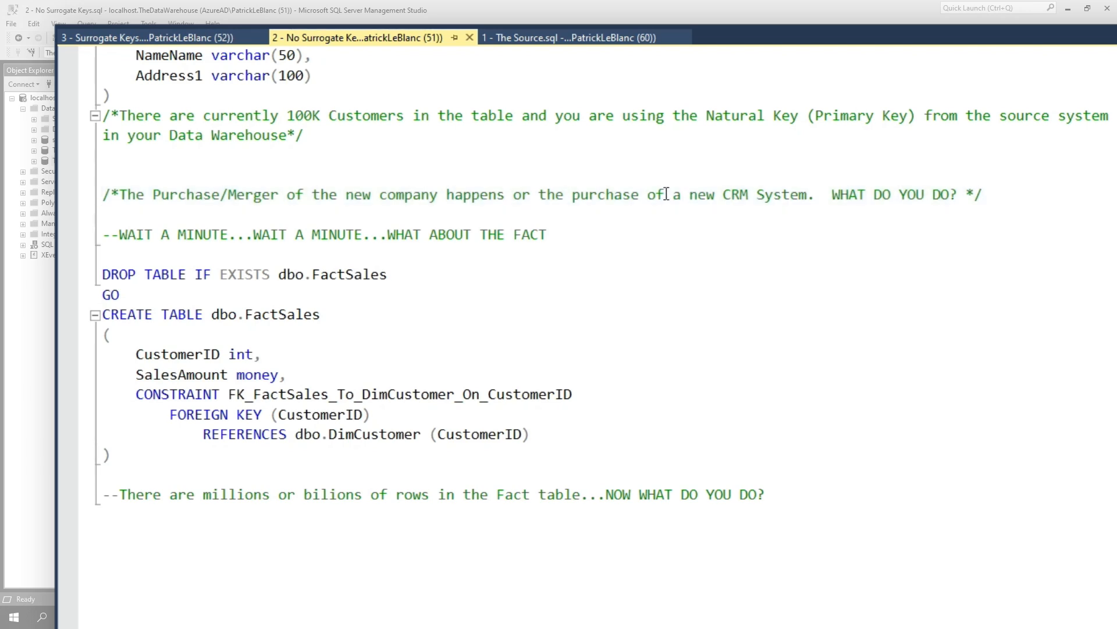
{"action": "left_click_drag", "start_coordinate": [103, 314], "coordinate": [109, 456]}
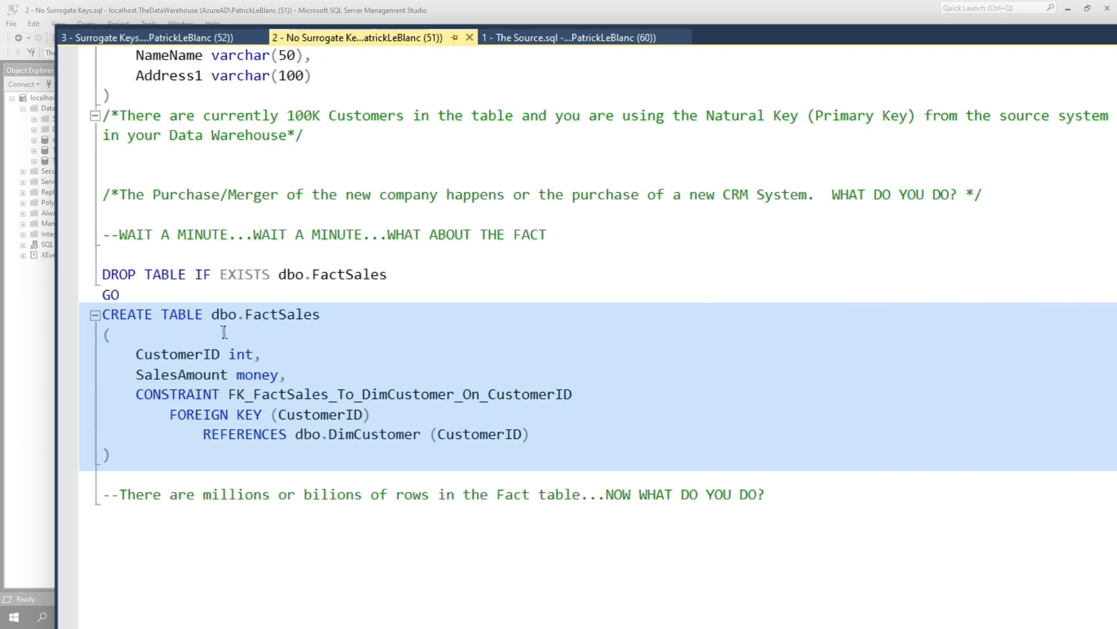
{"action": "double_click", "coordinate": [177, 353]}
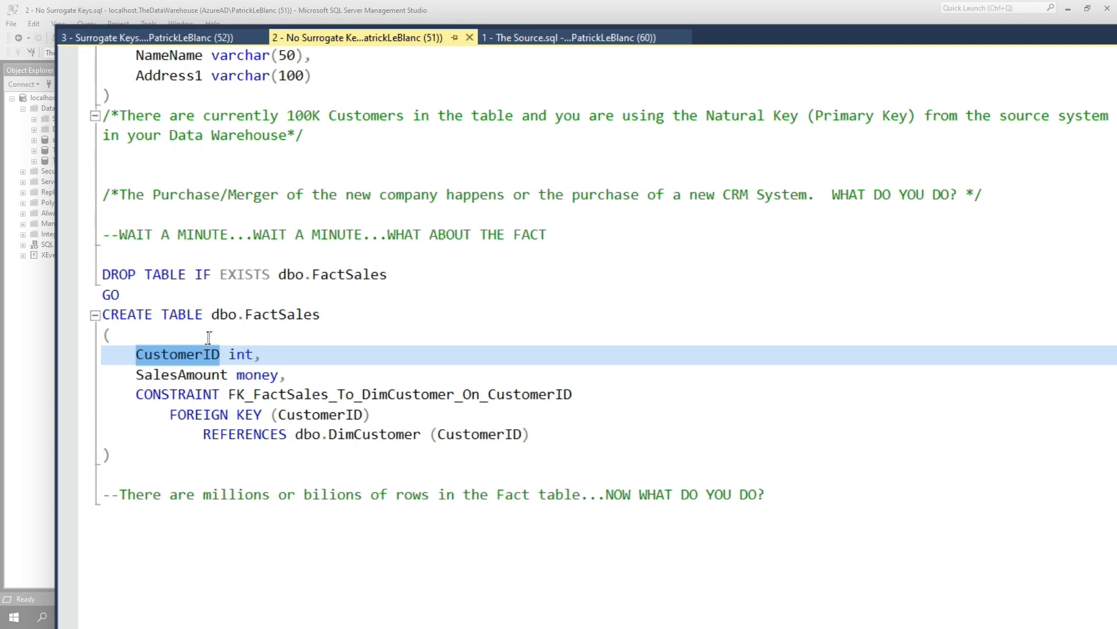
{"action": "mouse_move", "coordinate": [198, 366]}
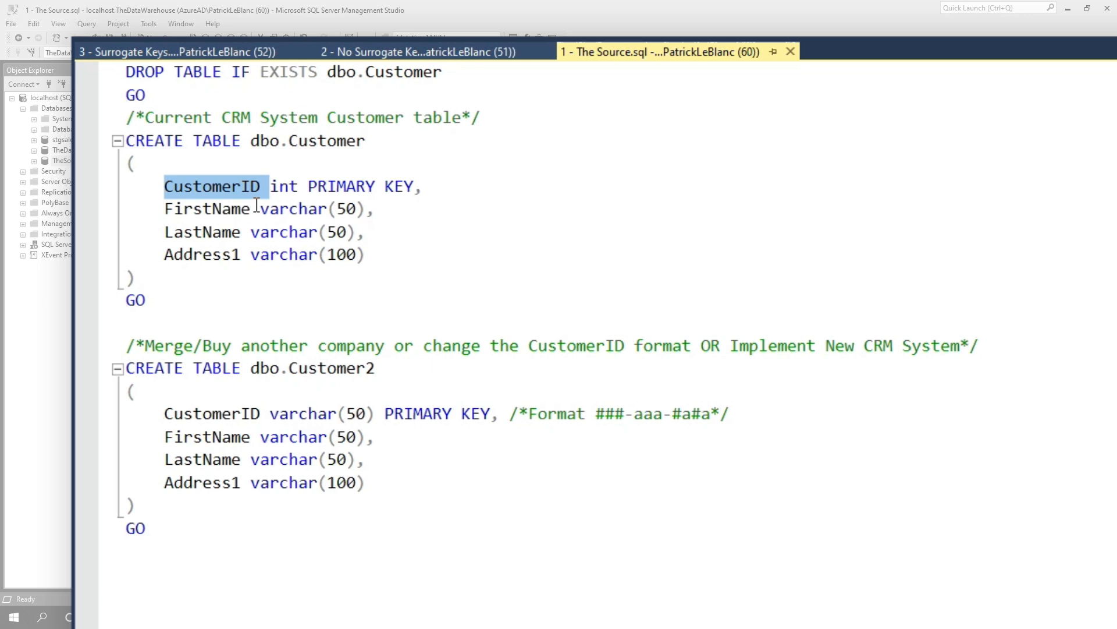
Step: Contrast the int CustomerID in dbo.Customer with the varchar(50) CustomerID in dbo.Customer2
{"action": "double_click", "coordinate": [284, 186]}
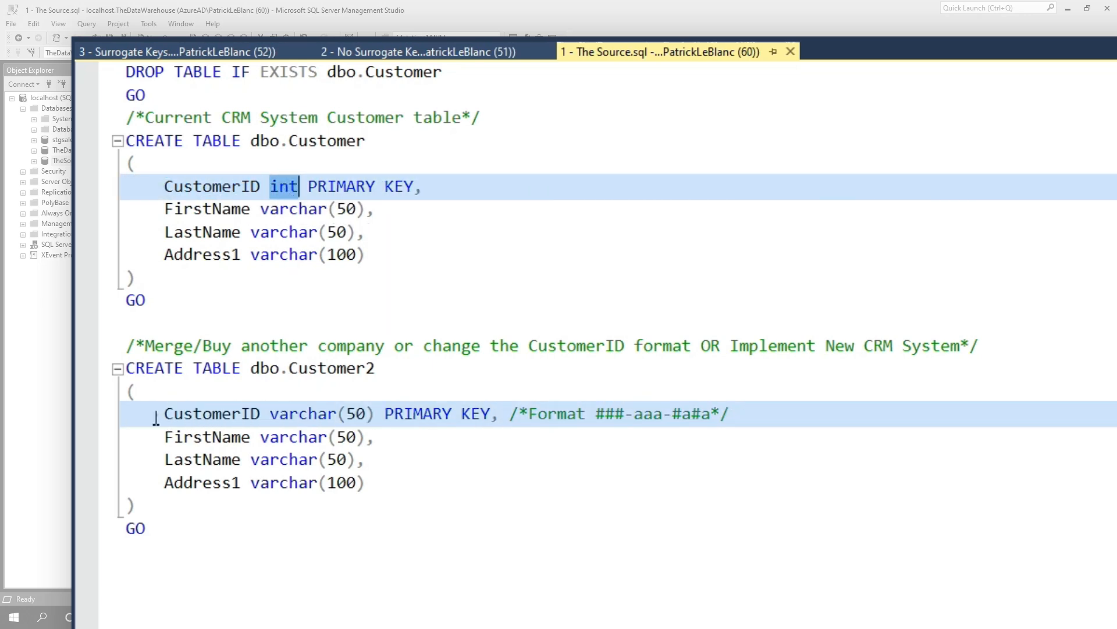
{"action": "double_click", "coordinate": [302, 414]}
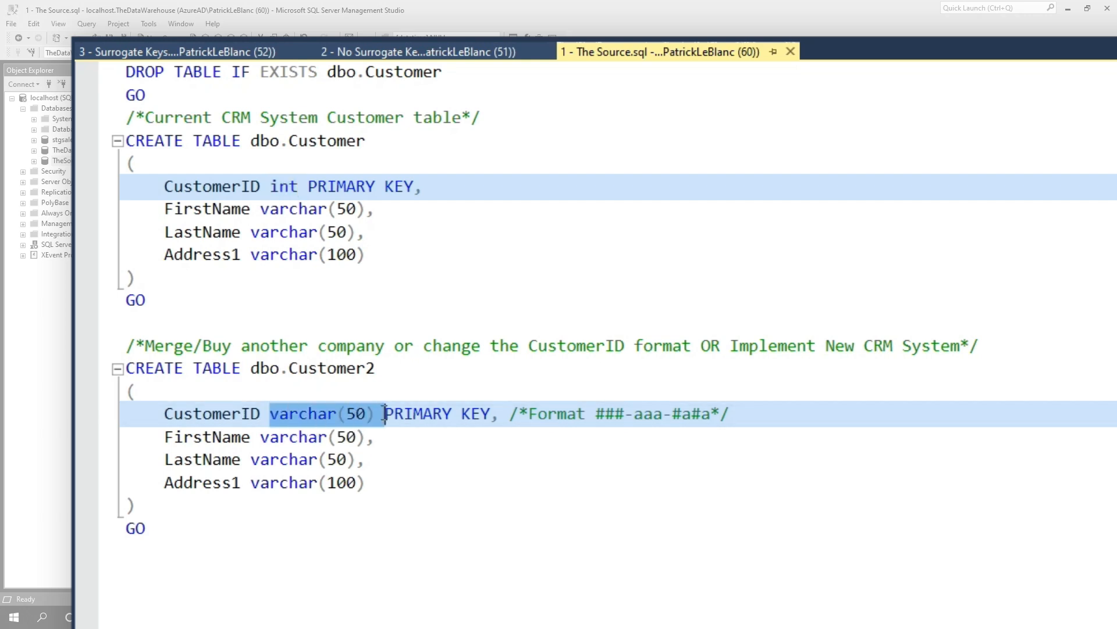
{"action": "mouse_move", "coordinate": [640, 413]}
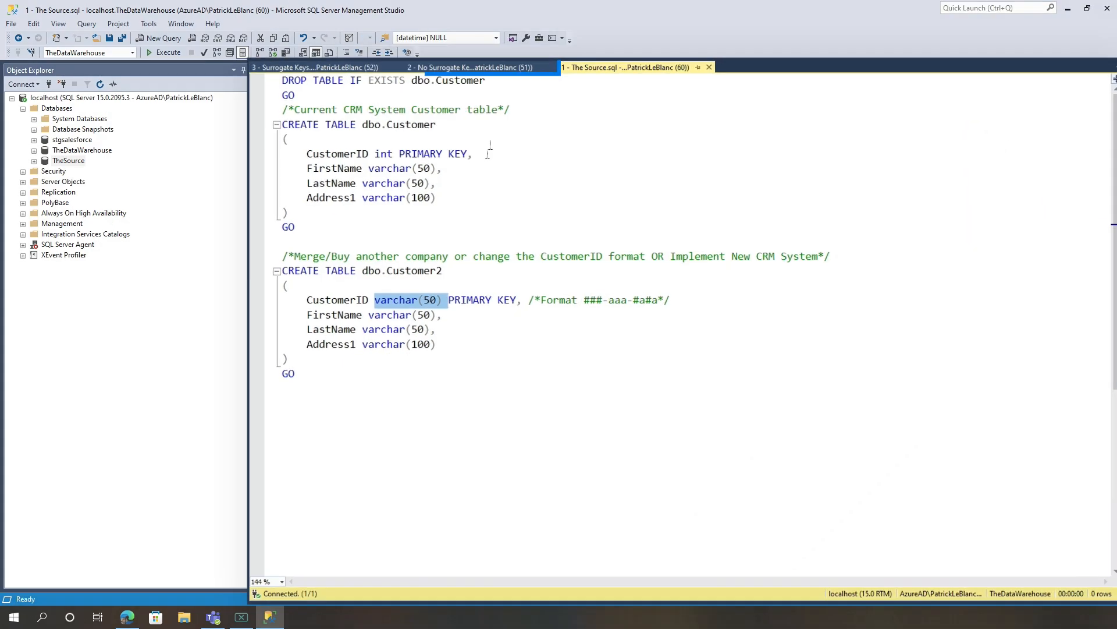
{"action": "left_click", "coordinate": [356, 37]}
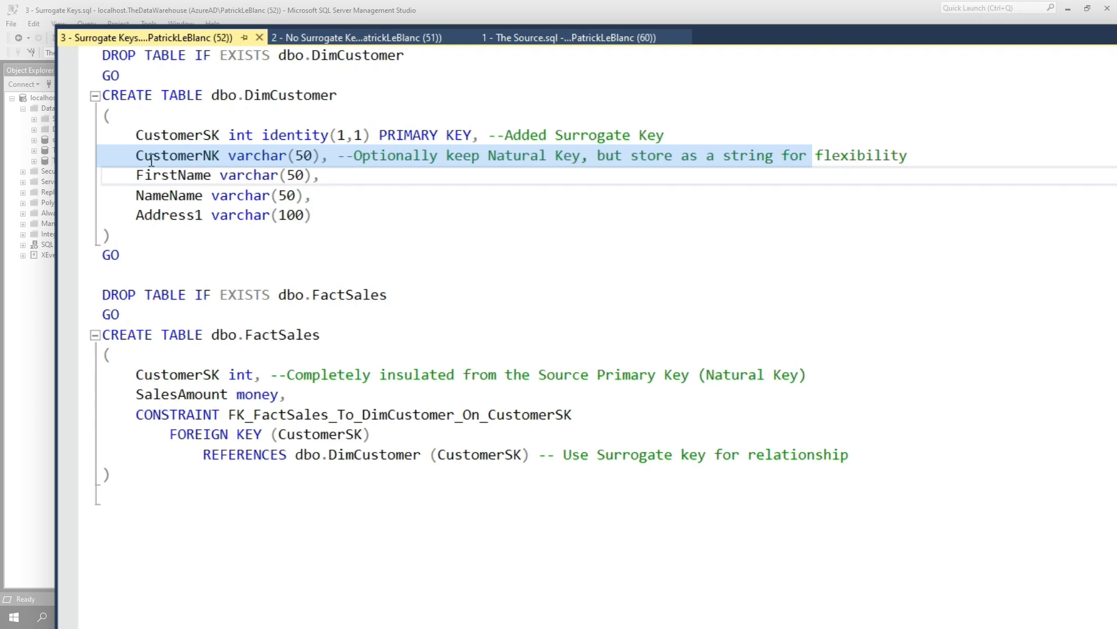
Step: Highlight the CustomerNK varchar(50) natural key and FactSales' CustomerSK column
{"action": "double_click", "coordinate": [177, 155]}
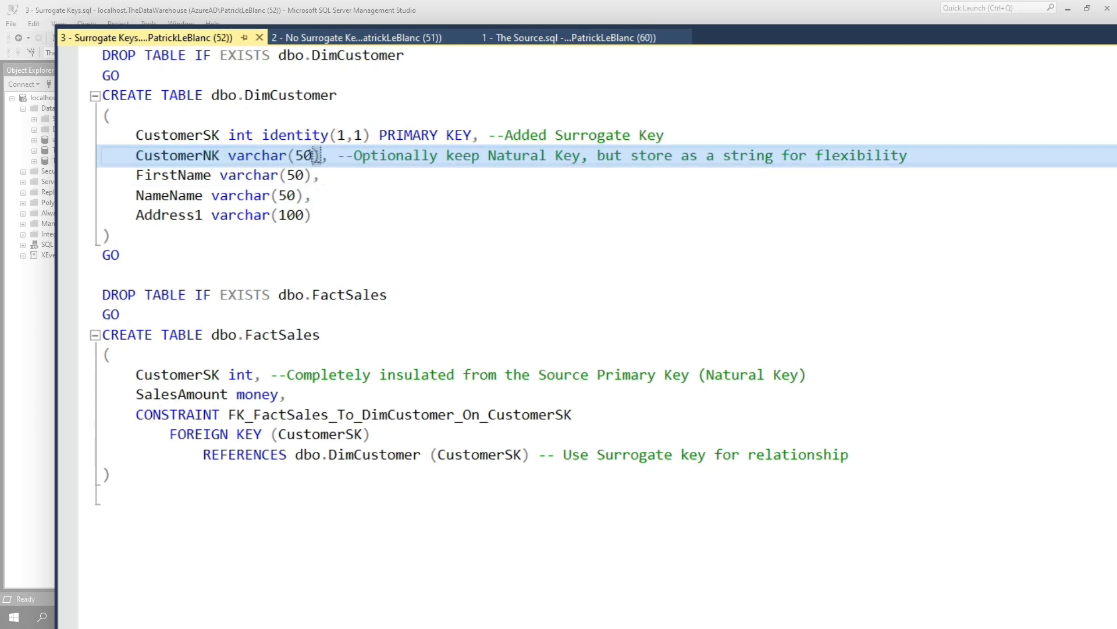
{"action": "double_click", "coordinate": [256, 155]}
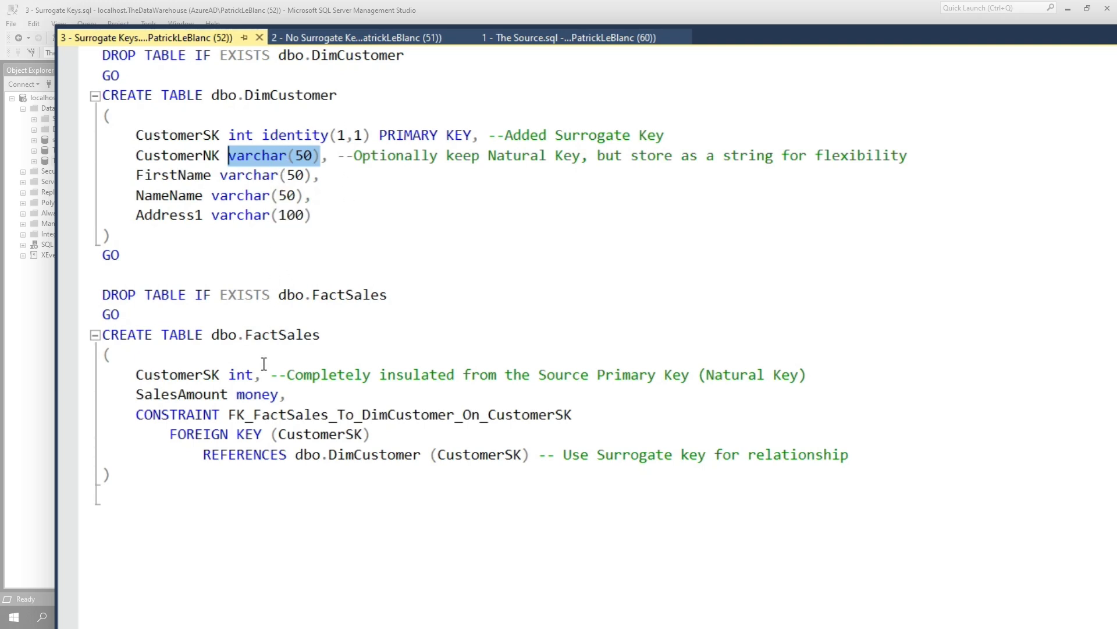
{"action": "left_click", "coordinate": [265, 374]}
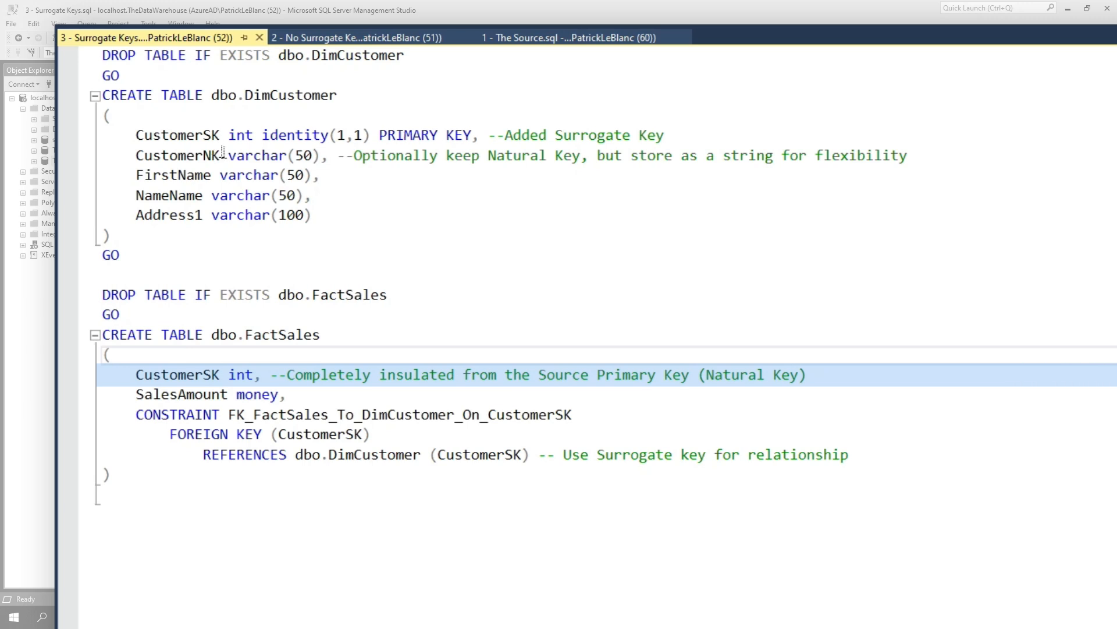
{"action": "double_click", "coordinate": [177, 155]}
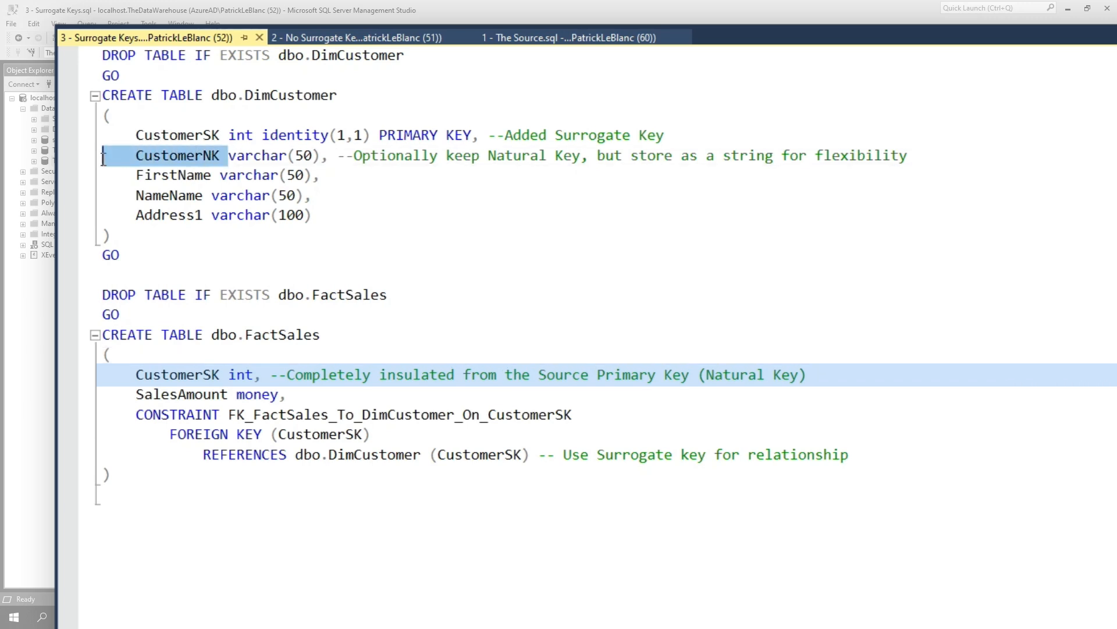